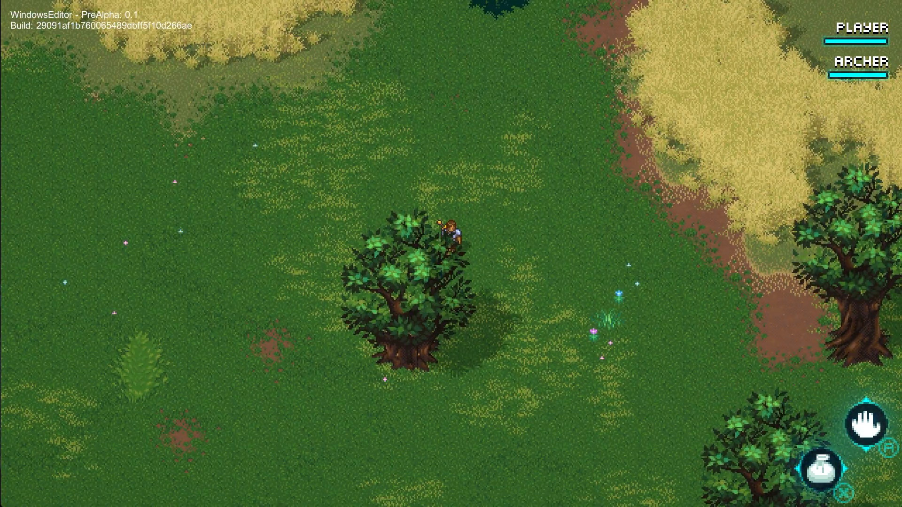
- Show the V.E.G.E. node graph with DirtBase, GrassWaveTile, GrassScruffy layers and map preview
left_click(863, 426)
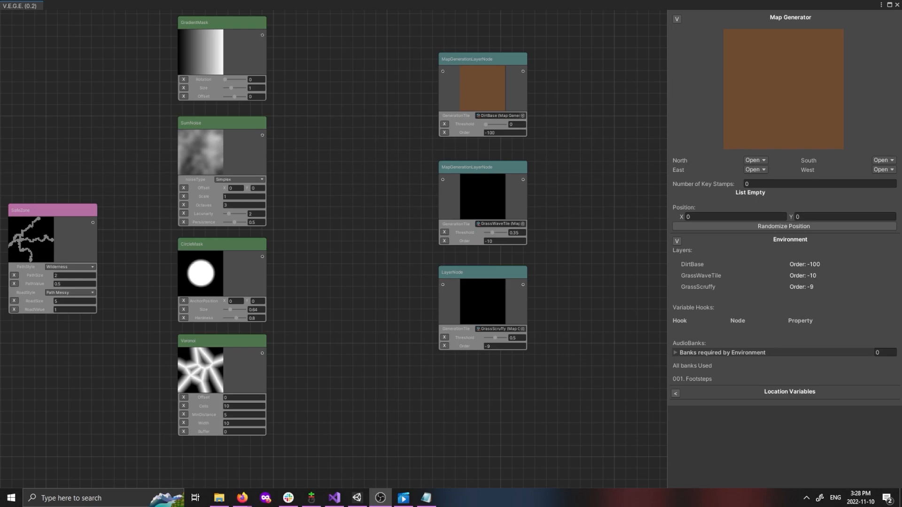
- Connect the SimNoise output to the GrassWaveTile layer node's input port
left_click_drag(262, 136, 415, 177)
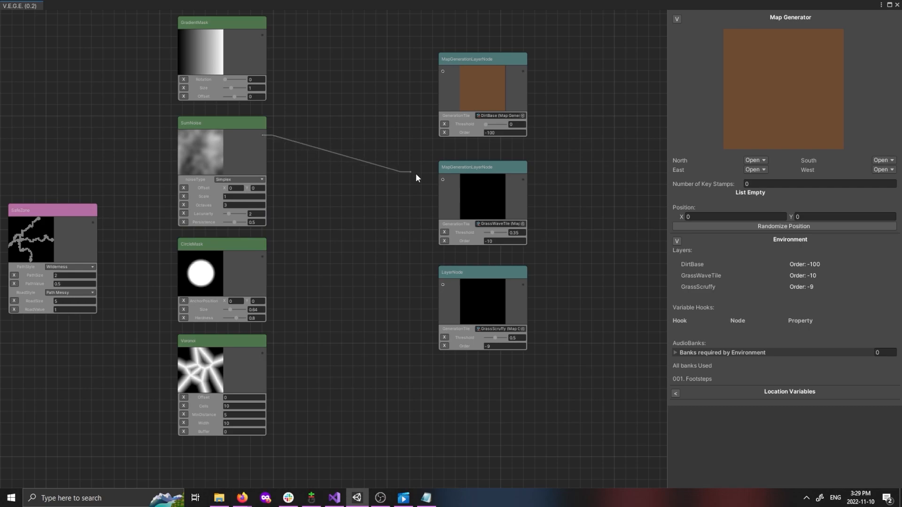
left_click_drag(408, 173, 443, 183)
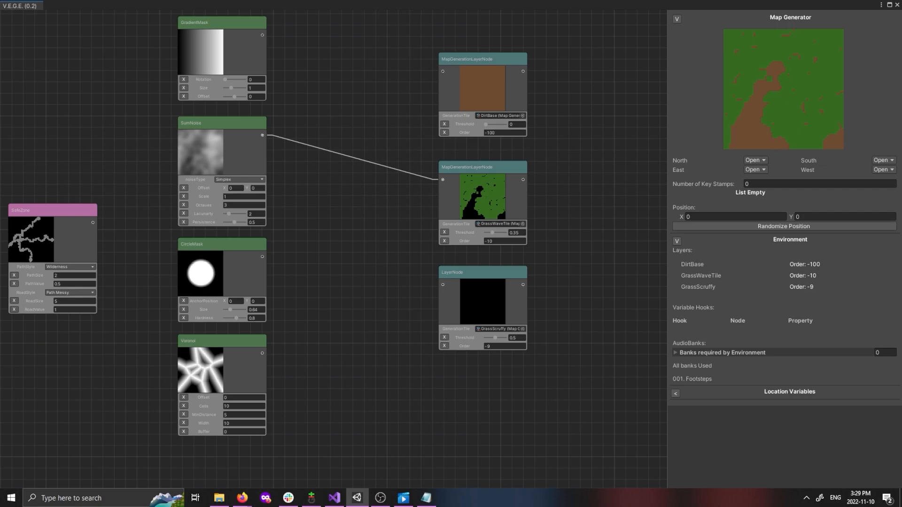
mouse_move(593, 167)
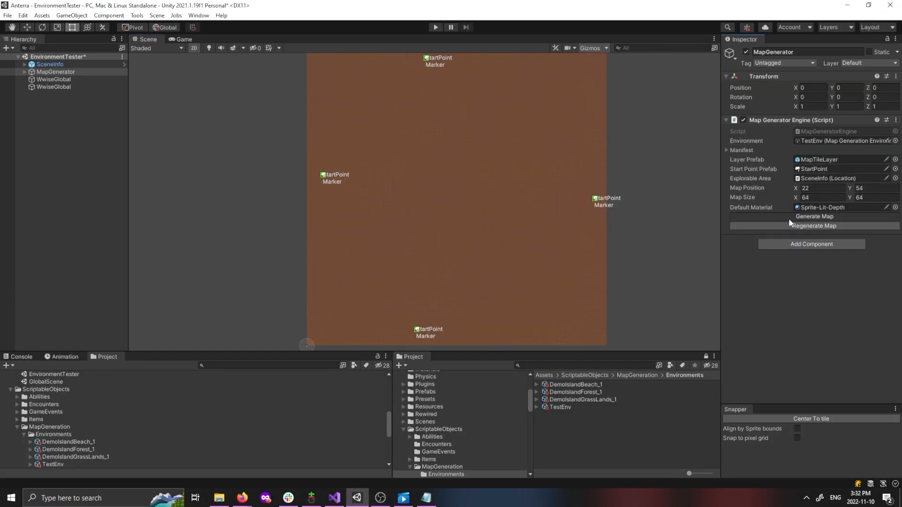
- Generate the map from the MapGenerator's Map Generator Engine inspector
left_click(814, 216)
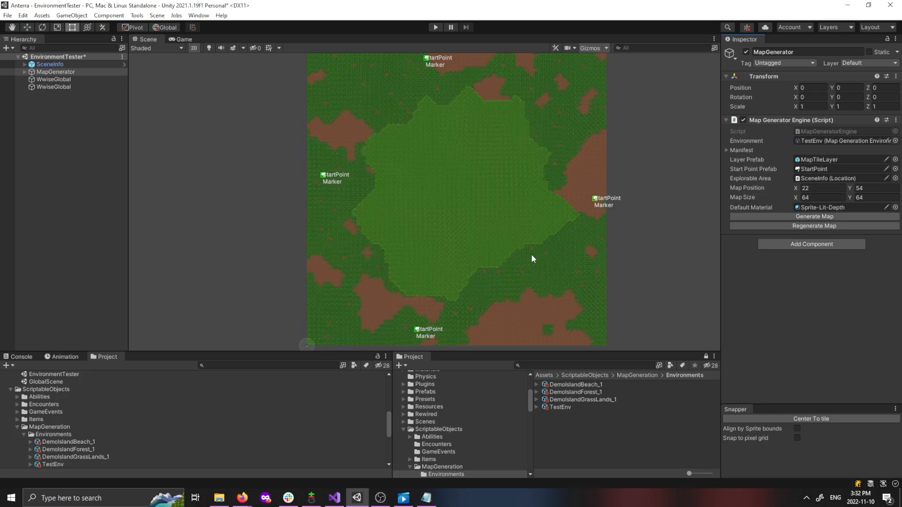
mouse_move(579, 251)
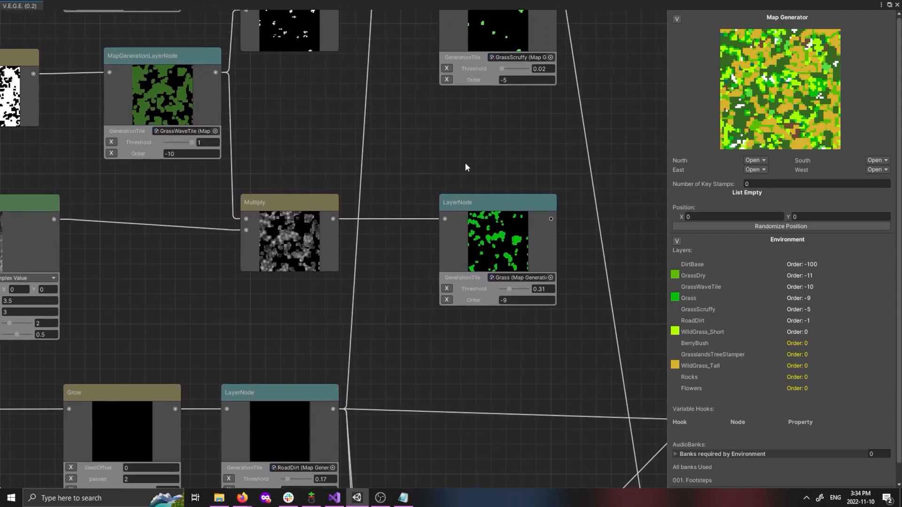
- Zoom out over the fuller environment graph's many grass, dirt and plant layer nodes
scroll("down", 3)
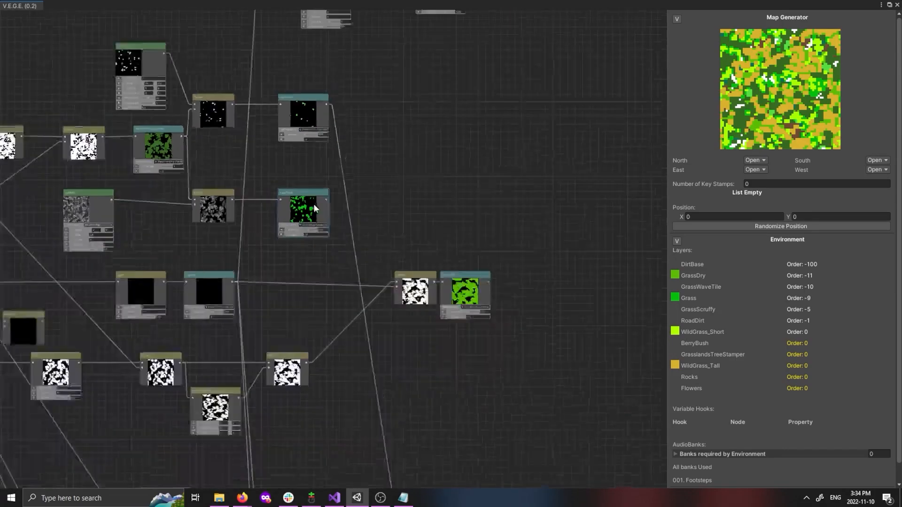